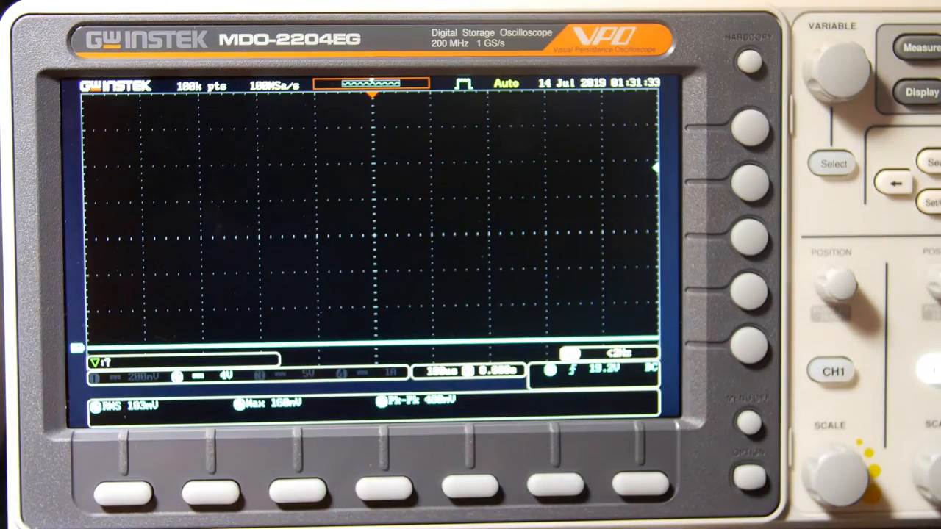
Step: Show the channel's input settings menu with coupling, impedance, bandwidth and probe options
click(832, 370)
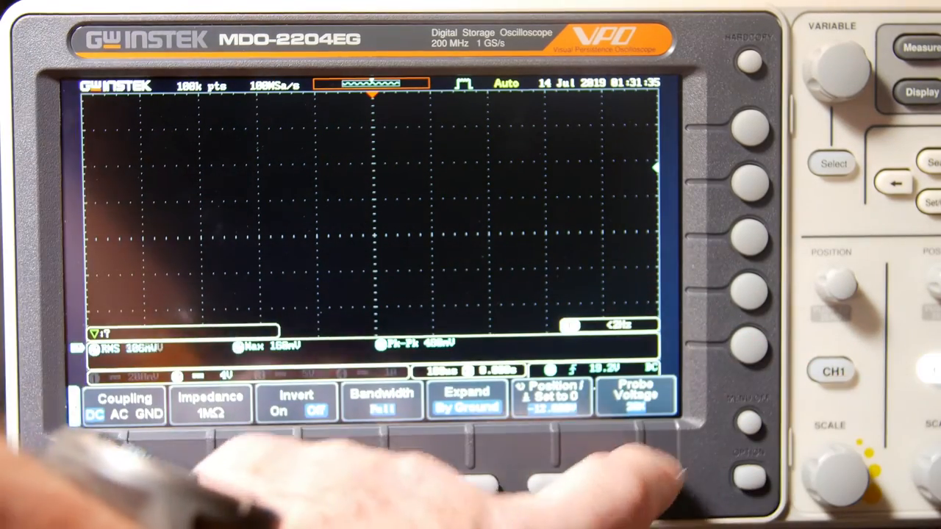
click(635, 397)
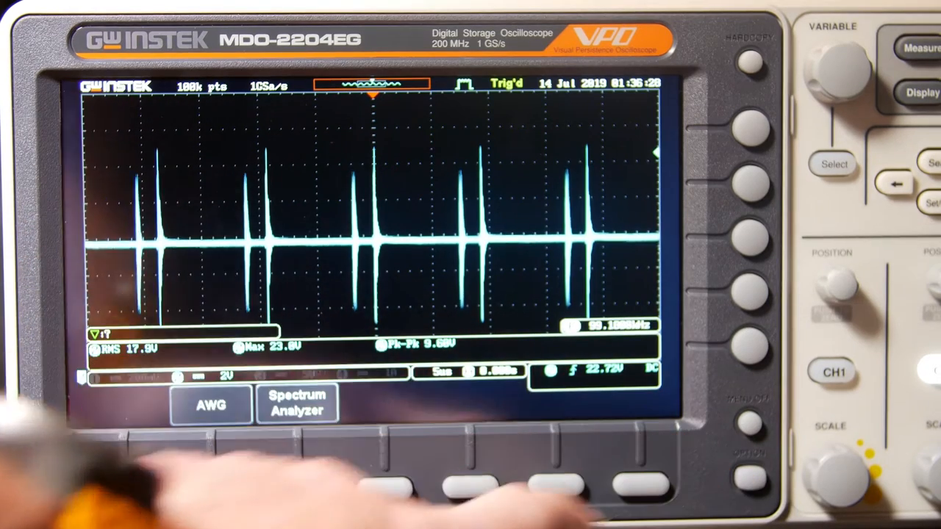
Step: Enter spectrum analyzer mode on channel 2 and set the span to 10 kHz via Freq & Span
click(297, 402)
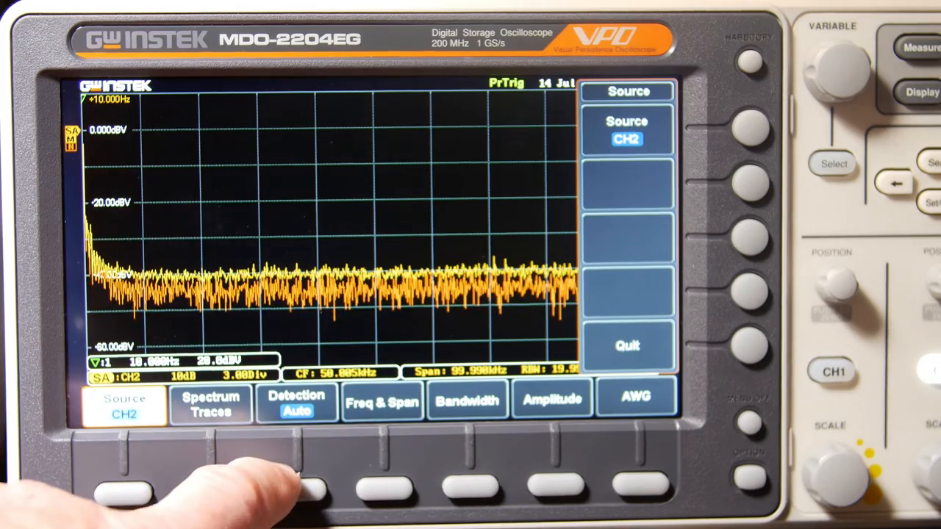
click(209, 404)
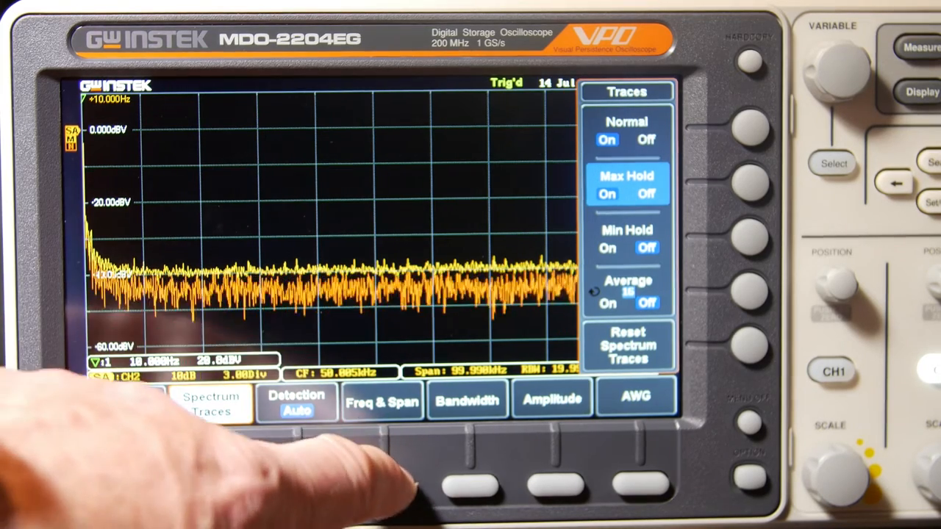
click(382, 399)
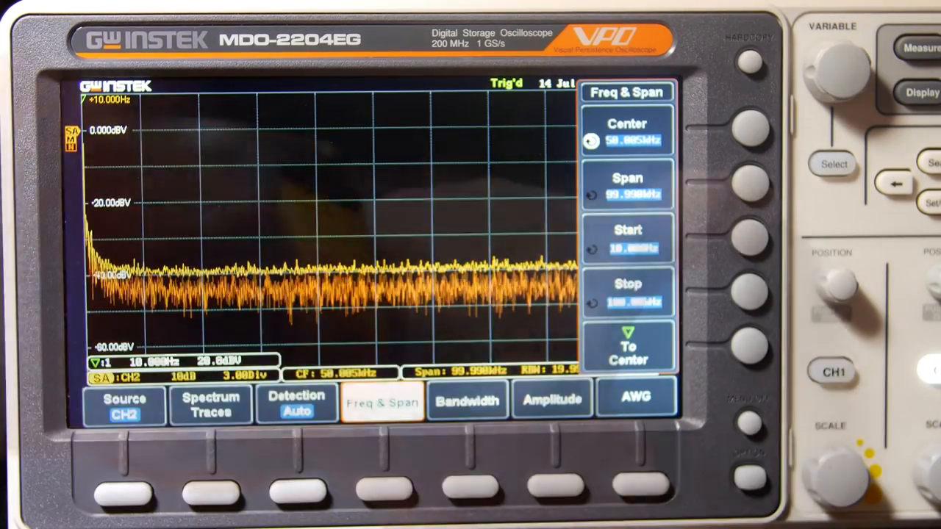
click(382, 400)
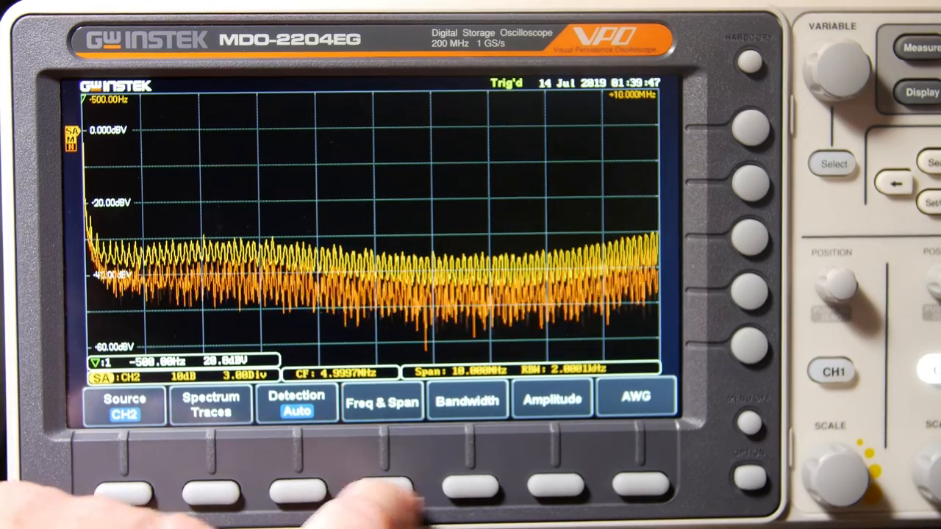
Step: Check auto RBW with Hamming windowing, then return to Freq & Span to pick a stop-frequency step
click(465, 400)
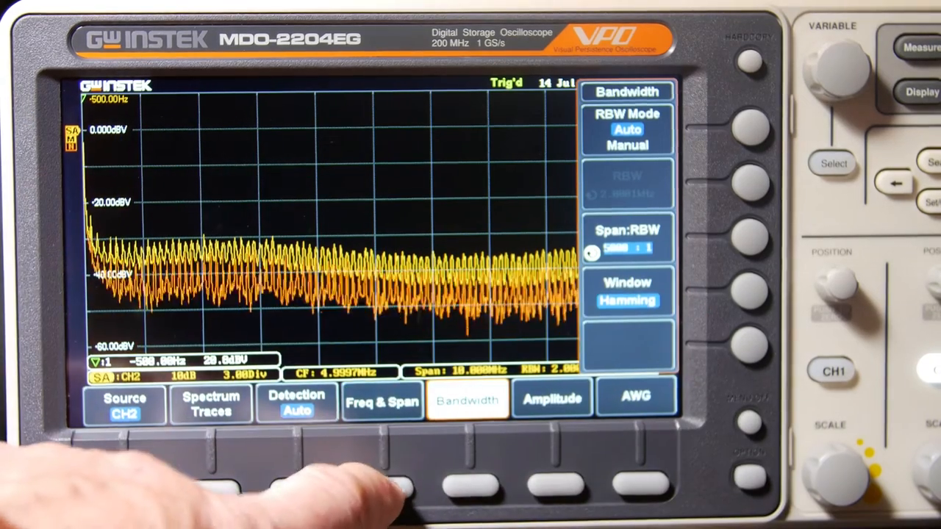
click(382, 403)
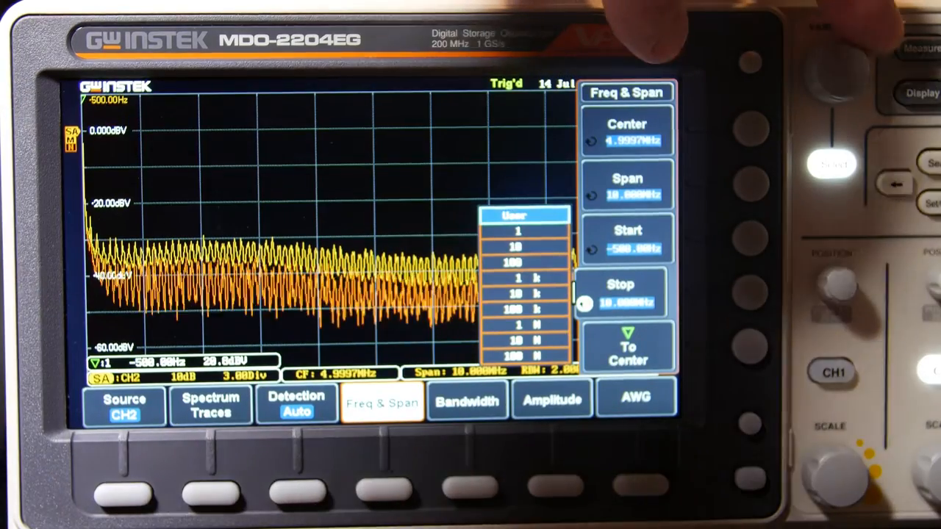